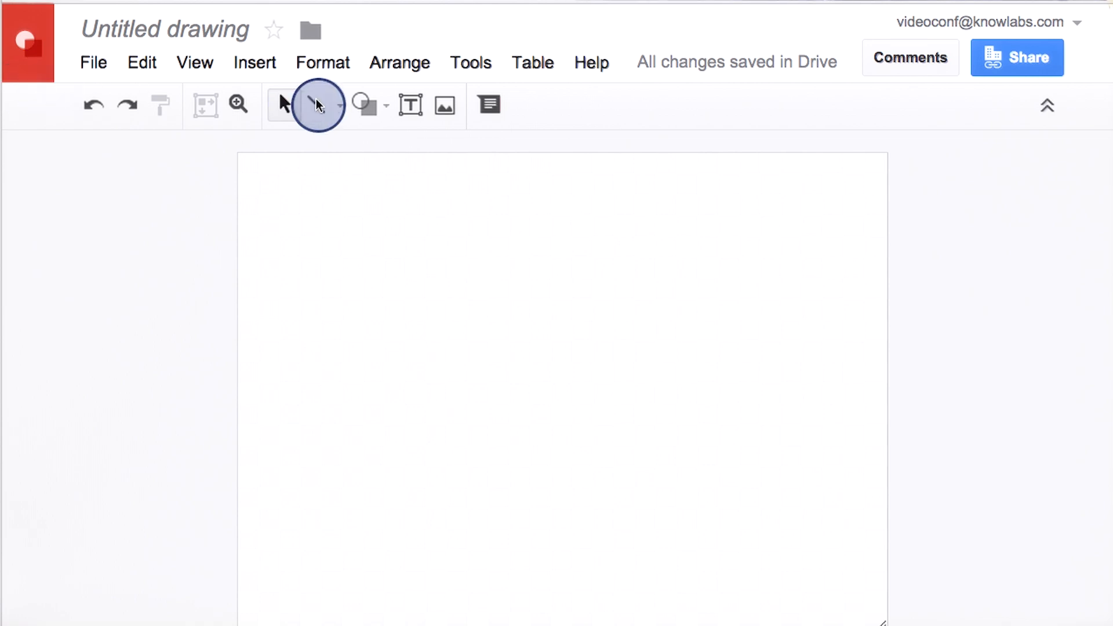
{"action": "mouse_move", "coordinate": [272, 169]}
{"action": "type", "text": "Hello sunshine!"}
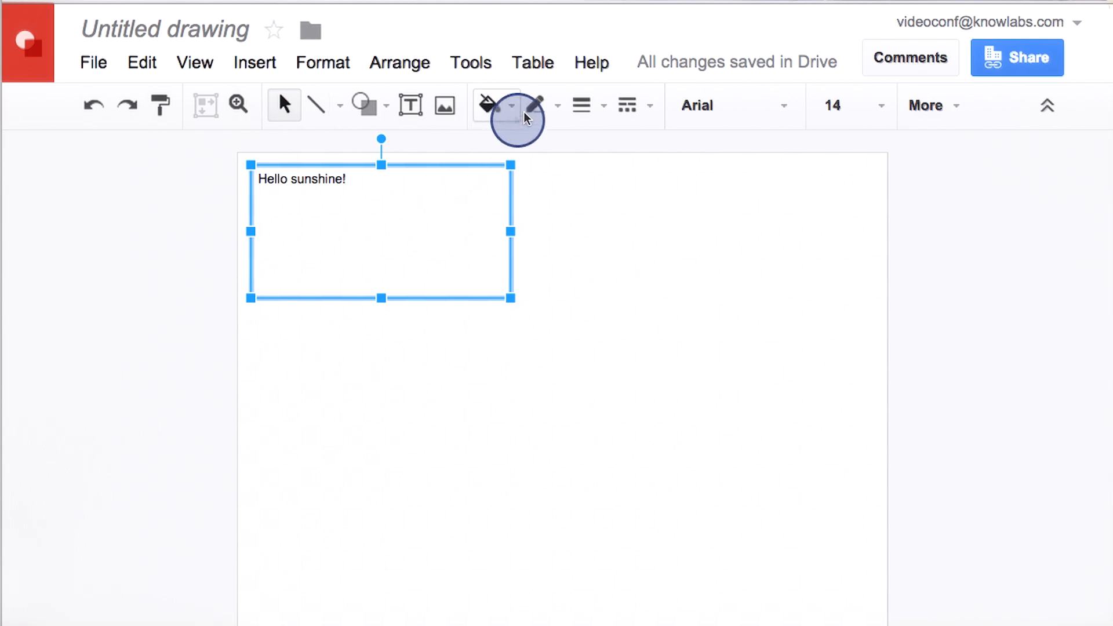
- Fill the 'Hello sunshine!' text box with yellow from the Fill color palette
{"action": "left_click", "coordinate": [487, 106]}
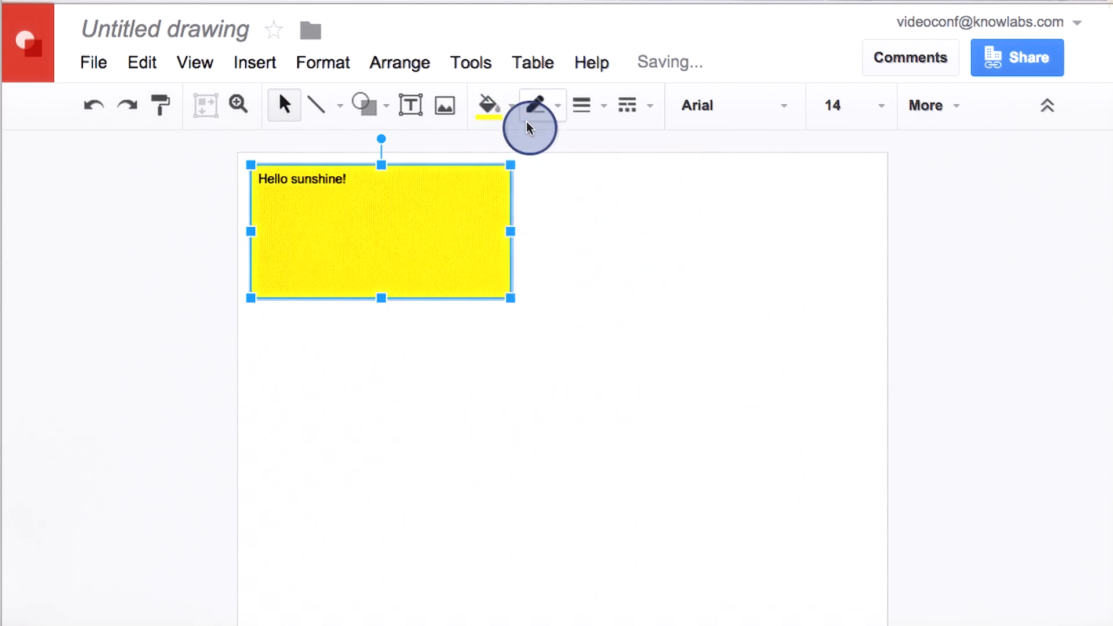
{"action": "left_click", "coordinate": [536, 106]}
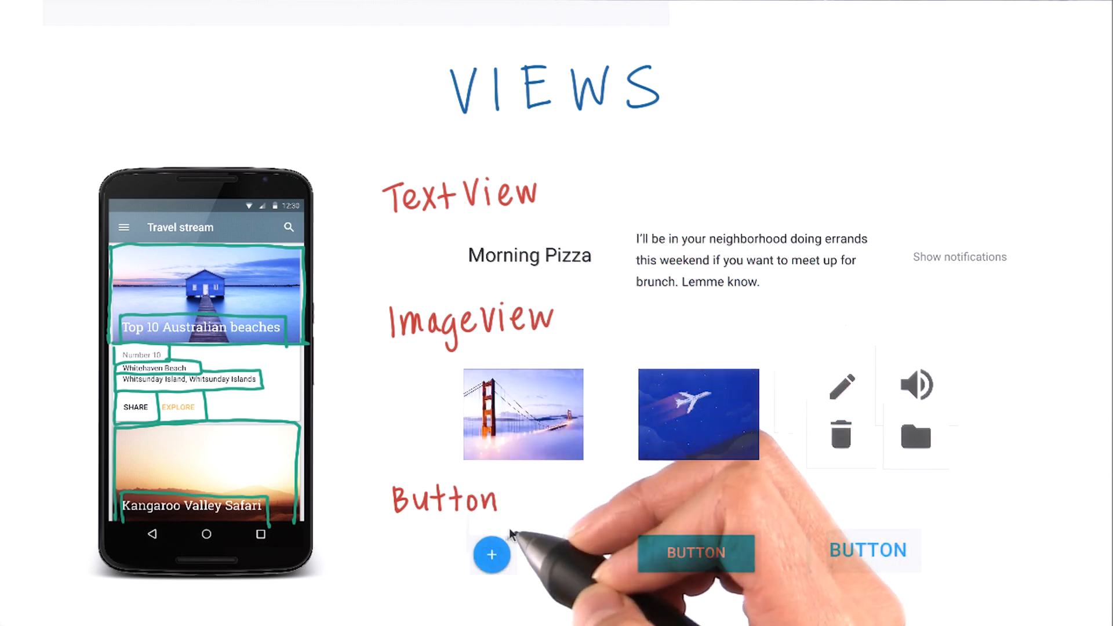
{"action": "mouse_move", "coordinate": [525, 539]}
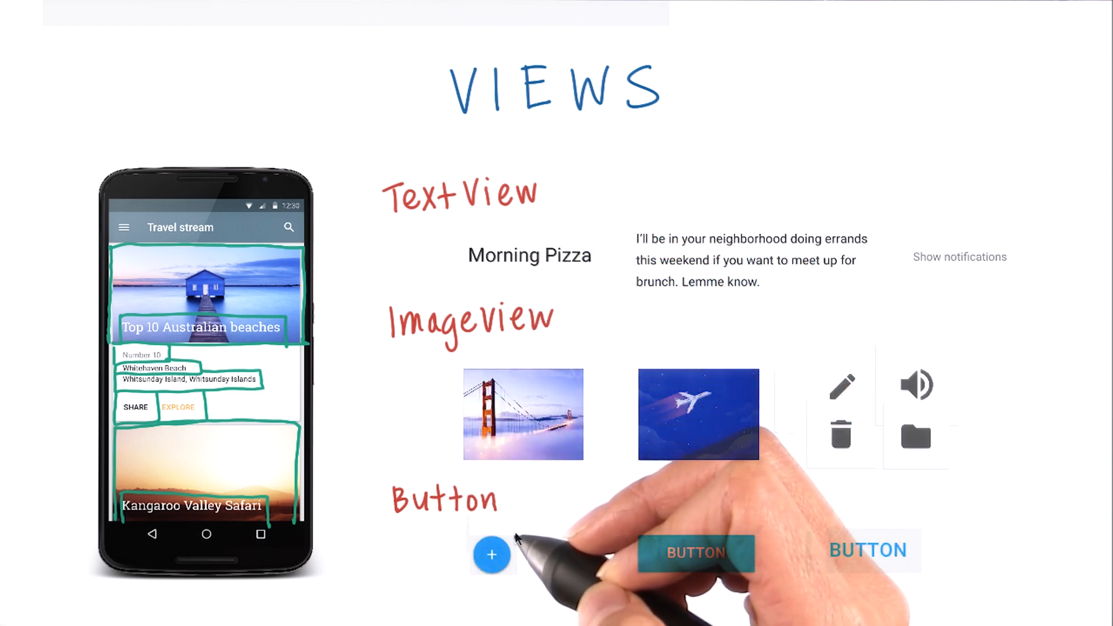
{"action": "mouse_move", "coordinate": [454, 220]}
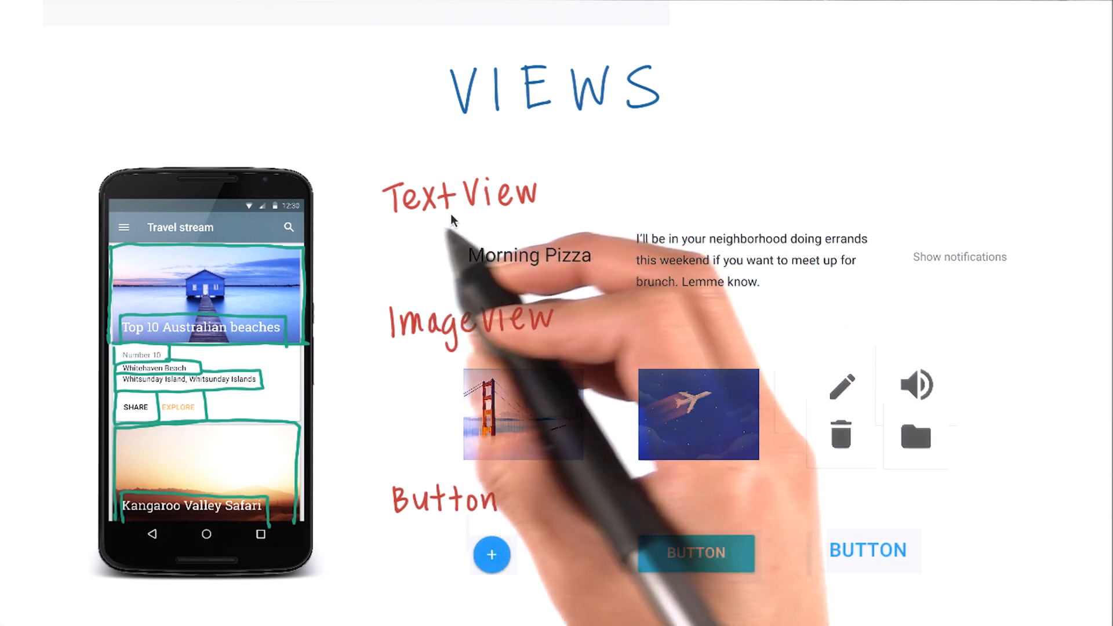